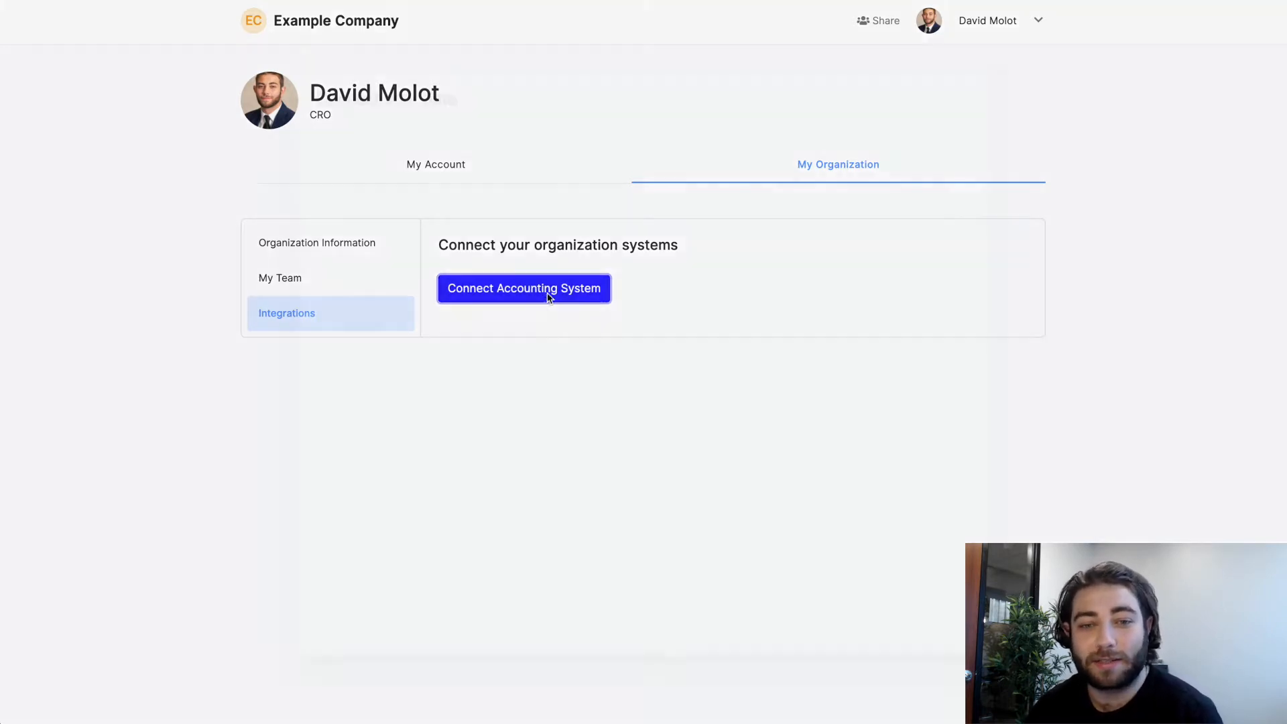
# Start connecting an accounting system and choose the Accounting data category, heading to QuickBooks.
pyautogui.click(524, 289)
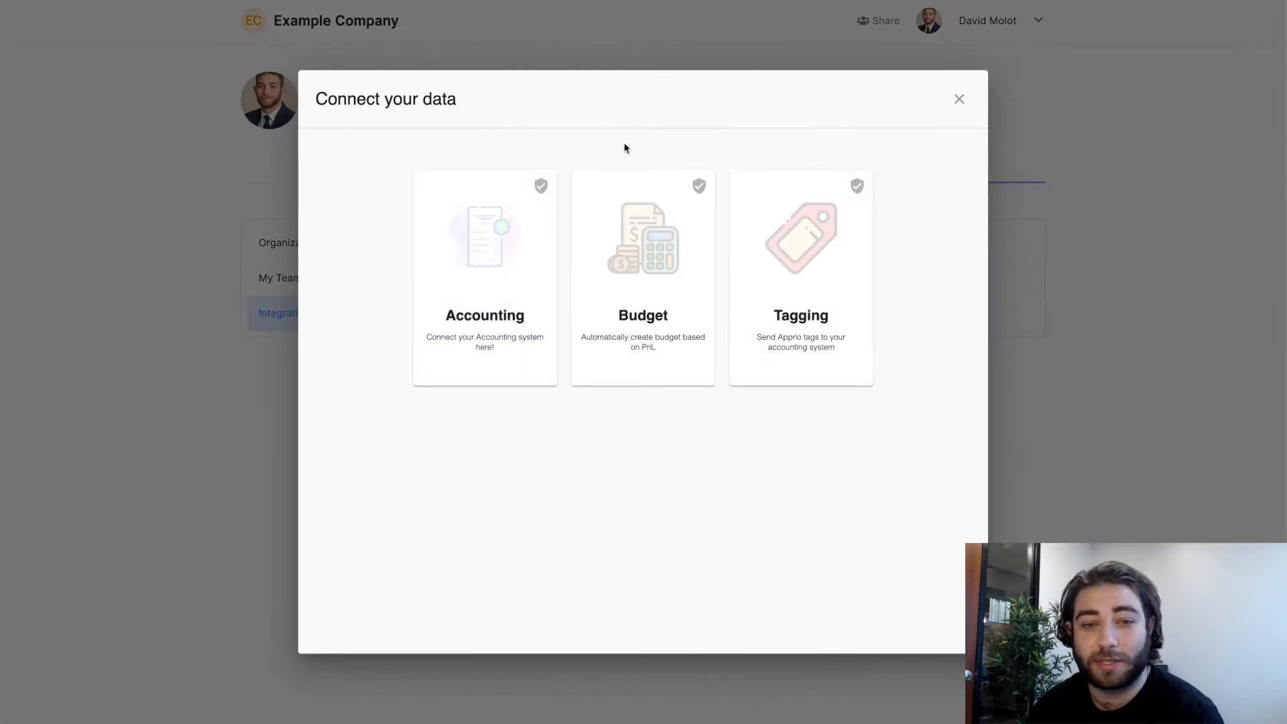
pyautogui.moveTo(572, 445)
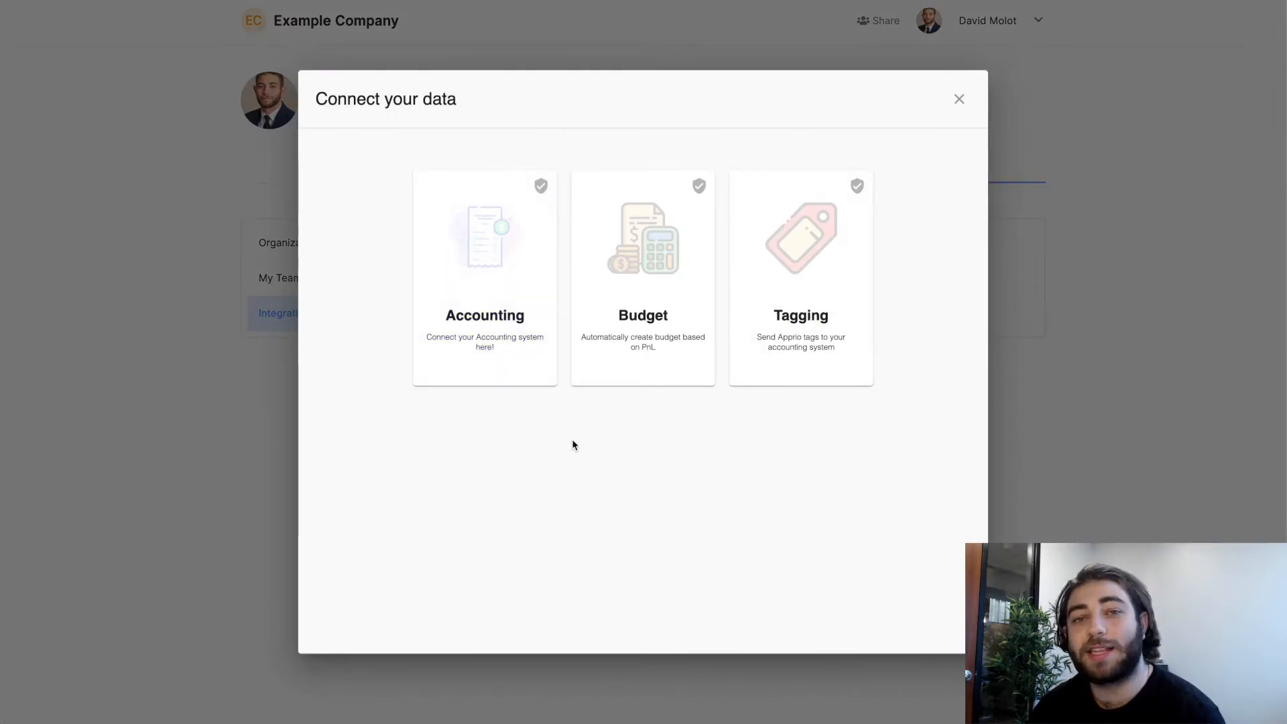
pyautogui.click(484, 276)
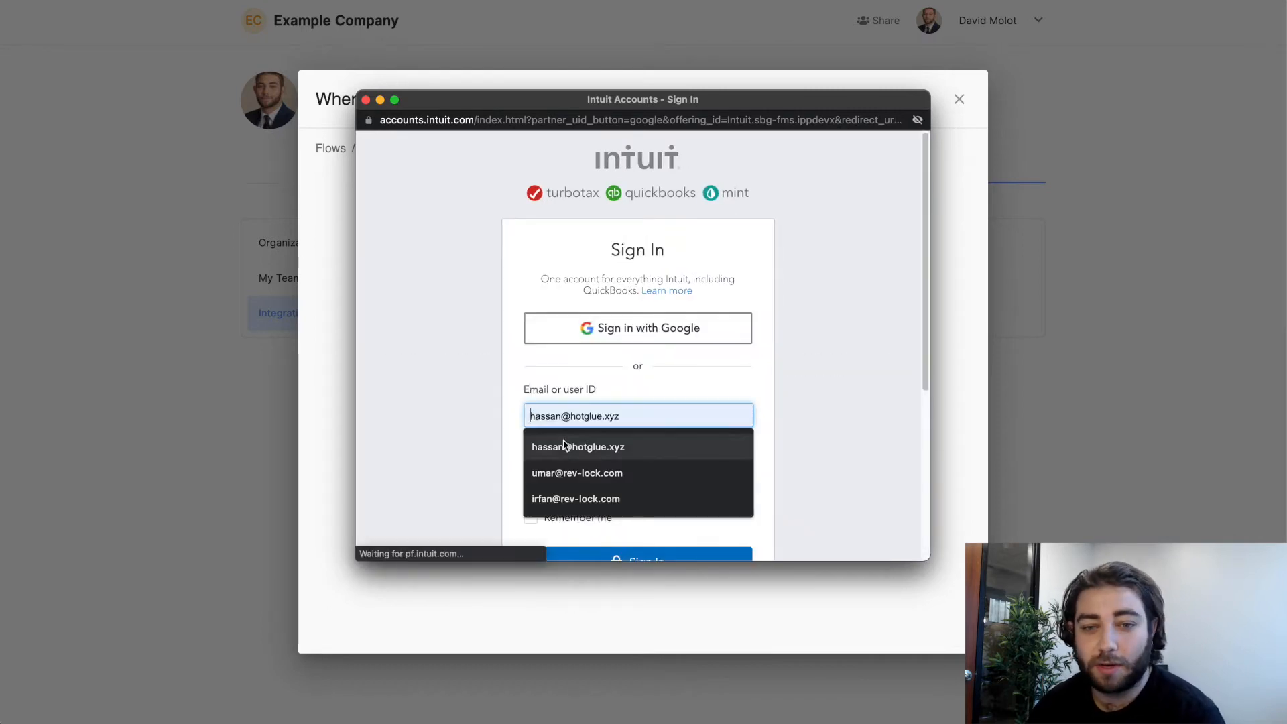
# Sign in to Intuit with the saved email and password, keeping the sign-in remembered.
pyautogui.click(579, 446)
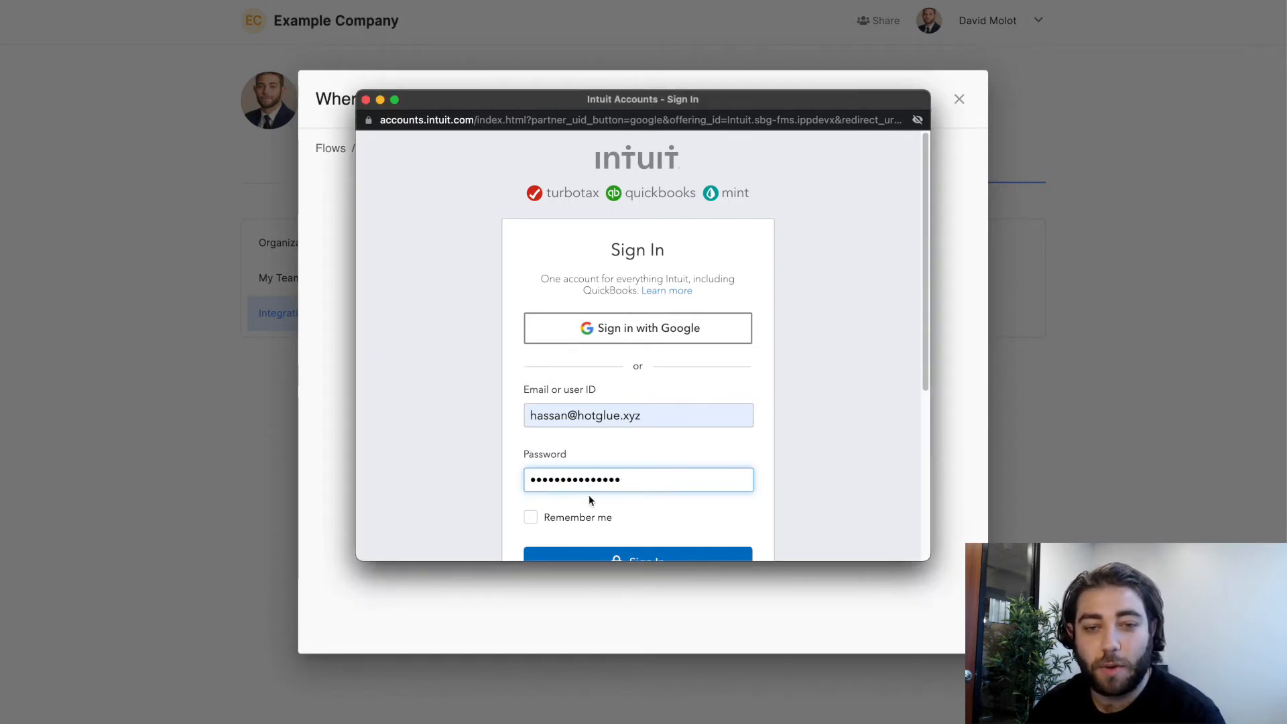
pyautogui.click(531, 517)
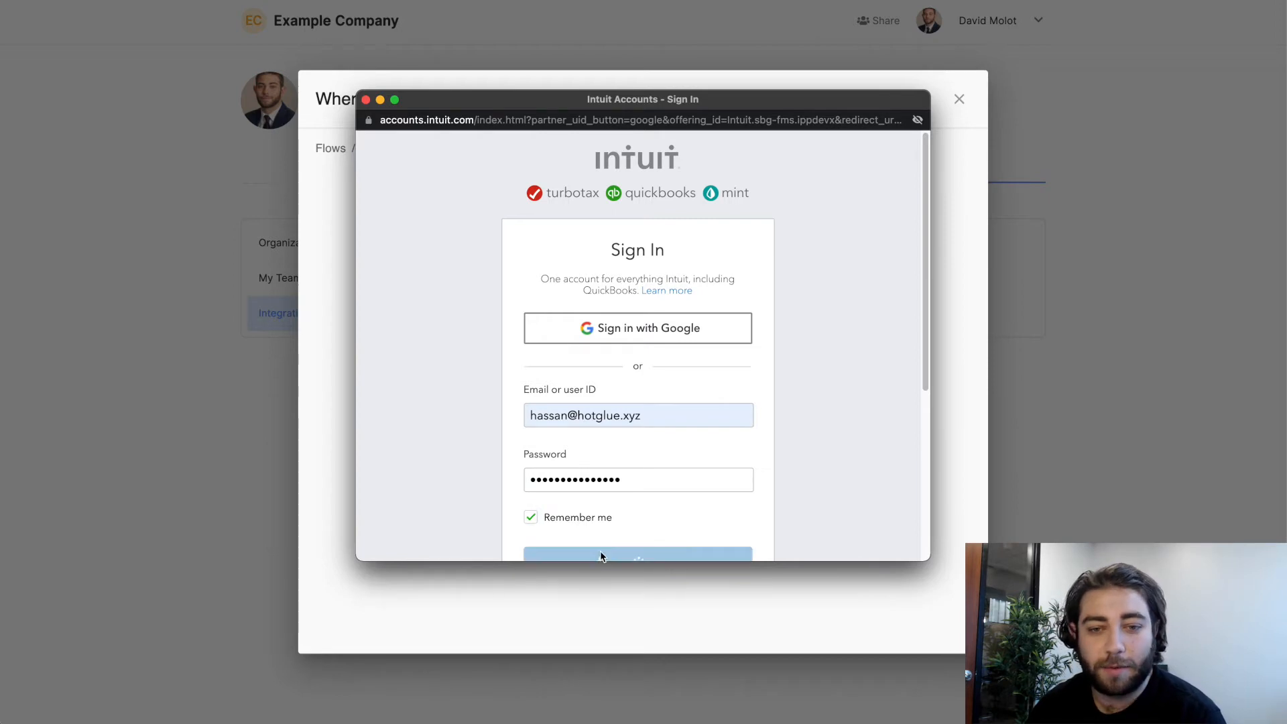
pyautogui.click(638, 557)
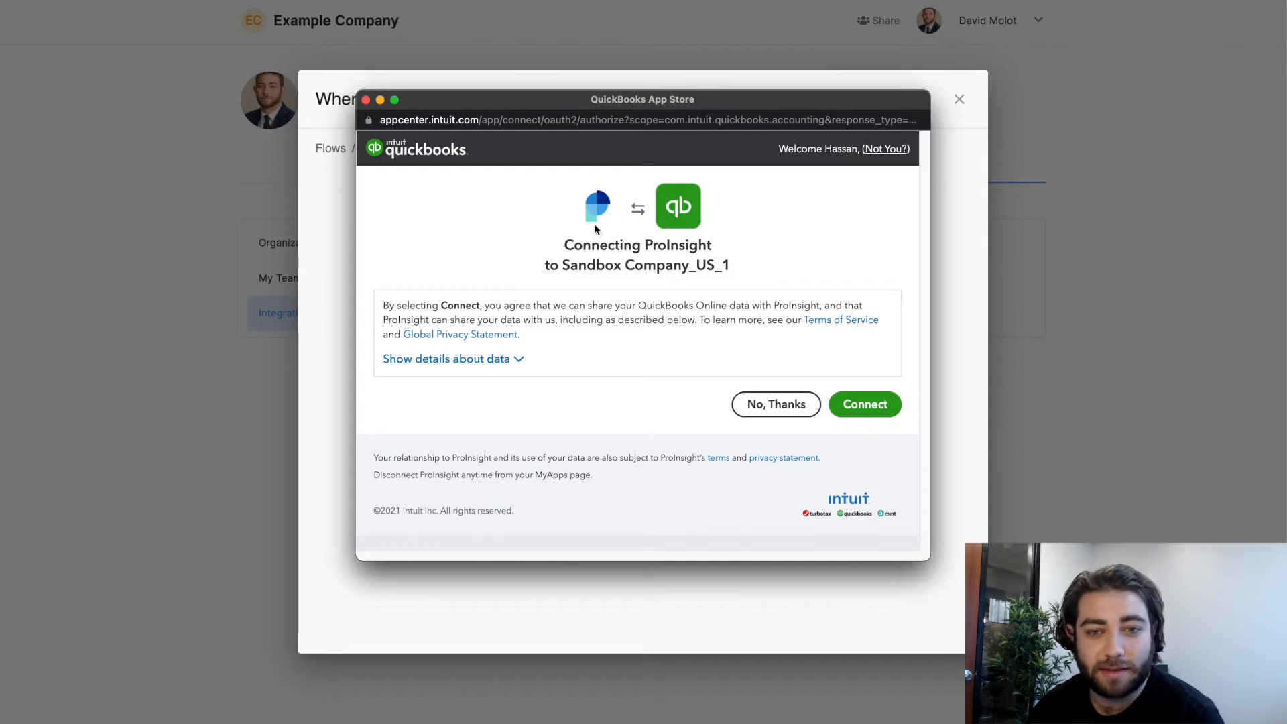
# Authorize the app's connection to Sandbox Company_US_1 so QuickBooks (S) is linked.
pyautogui.click(863, 404)
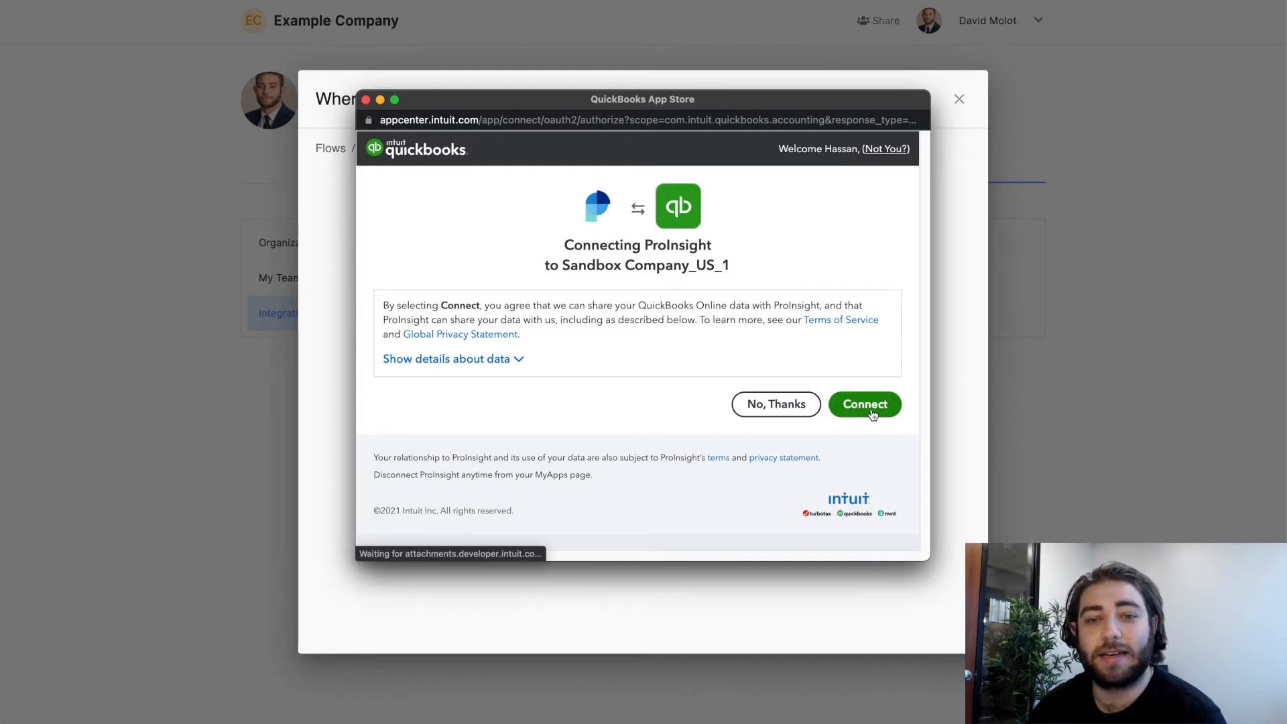
pyautogui.click(863, 403)
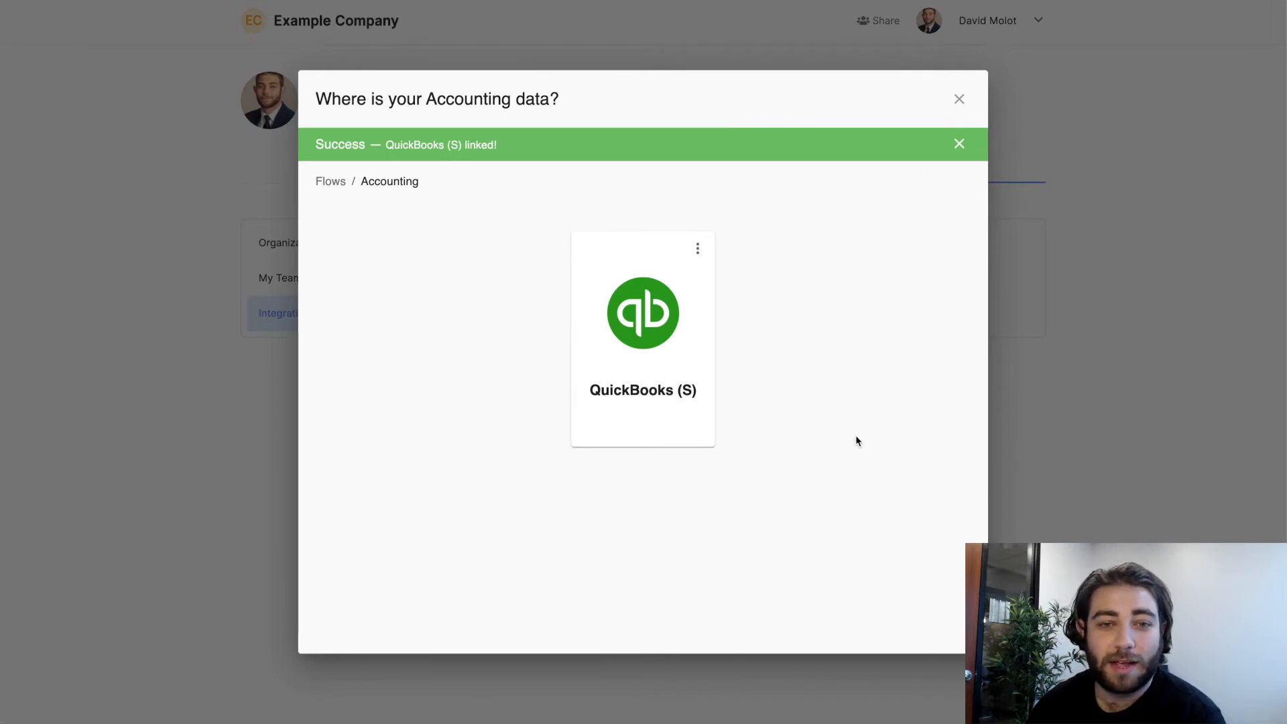
# Dismiss the success screen to see Accounting marked connected, then close the Connect your data window.
pyautogui.click(958, 144)
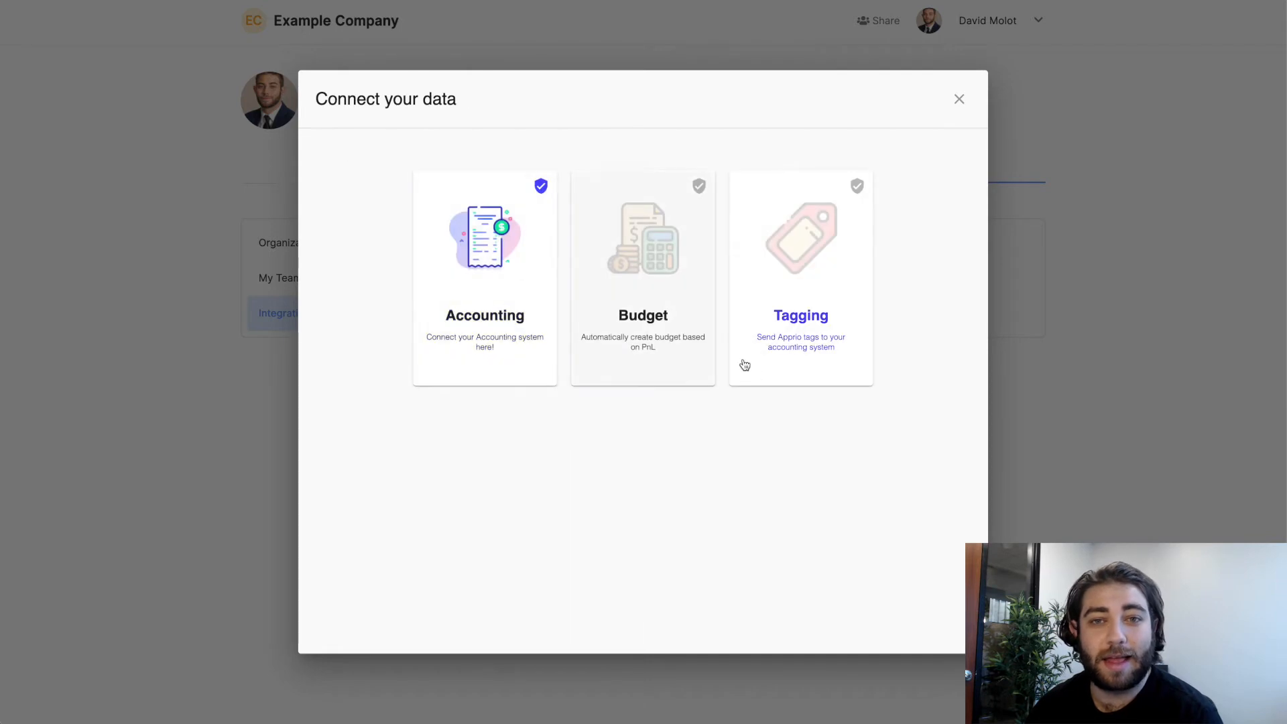
pyautogui.moveTo(796, 479)
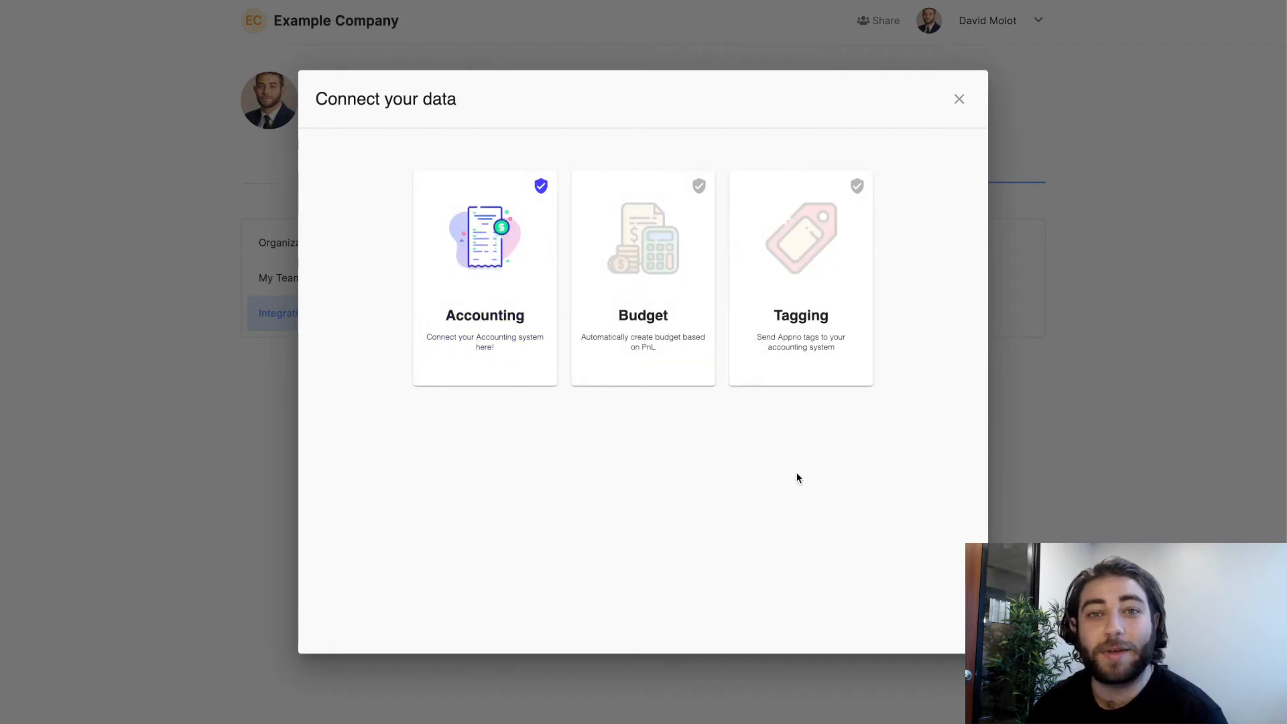
pyautogui.moveTo(958, 97)
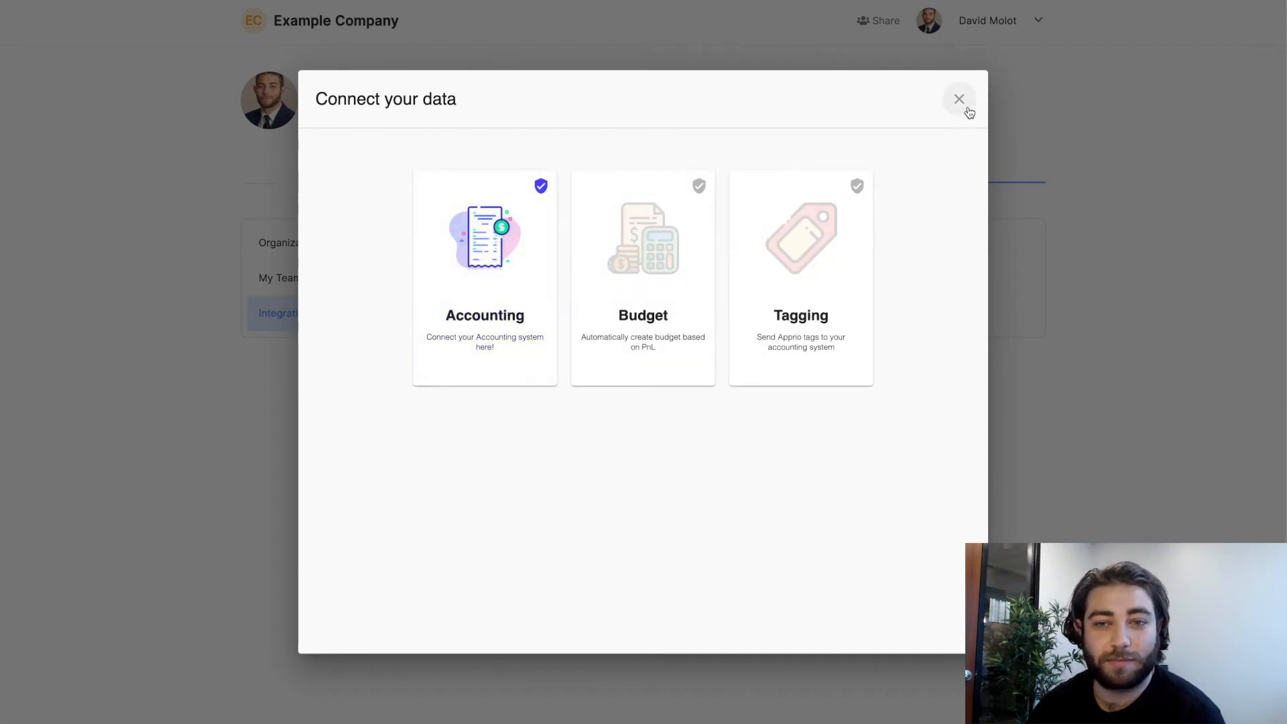
pyautogui.click(957, 98)
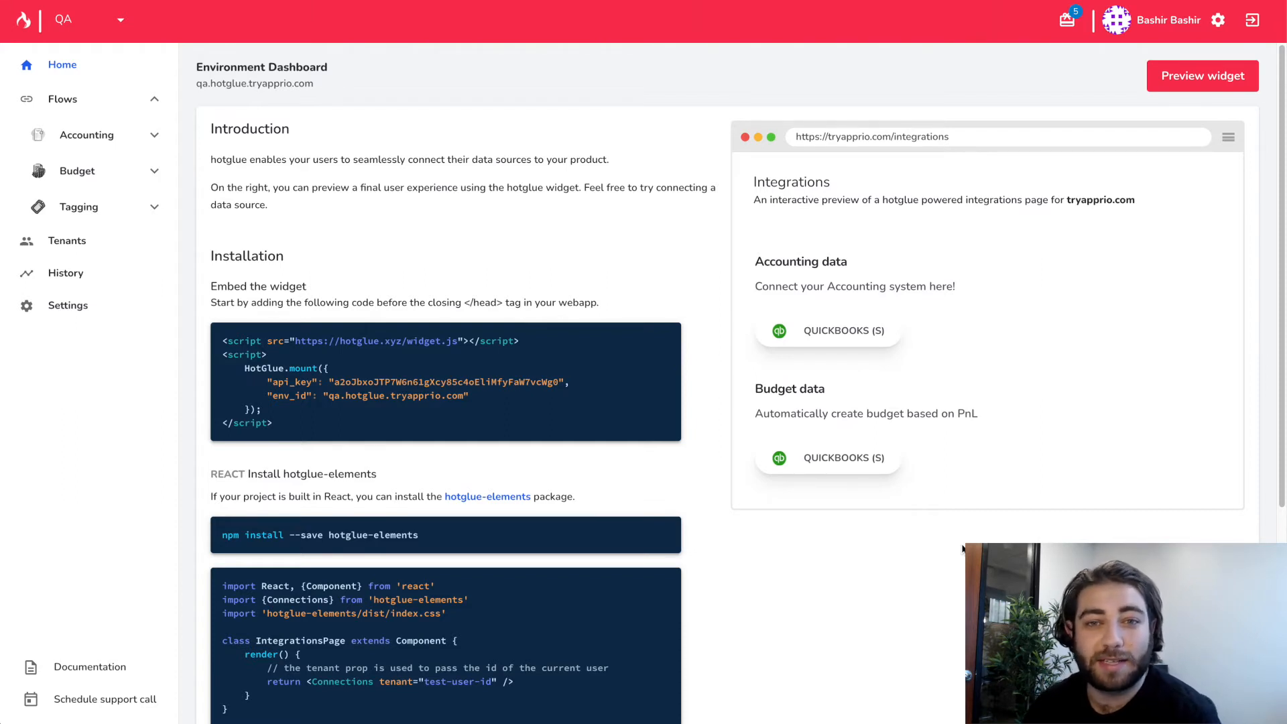
pyautogui.moveTo(152, 237)
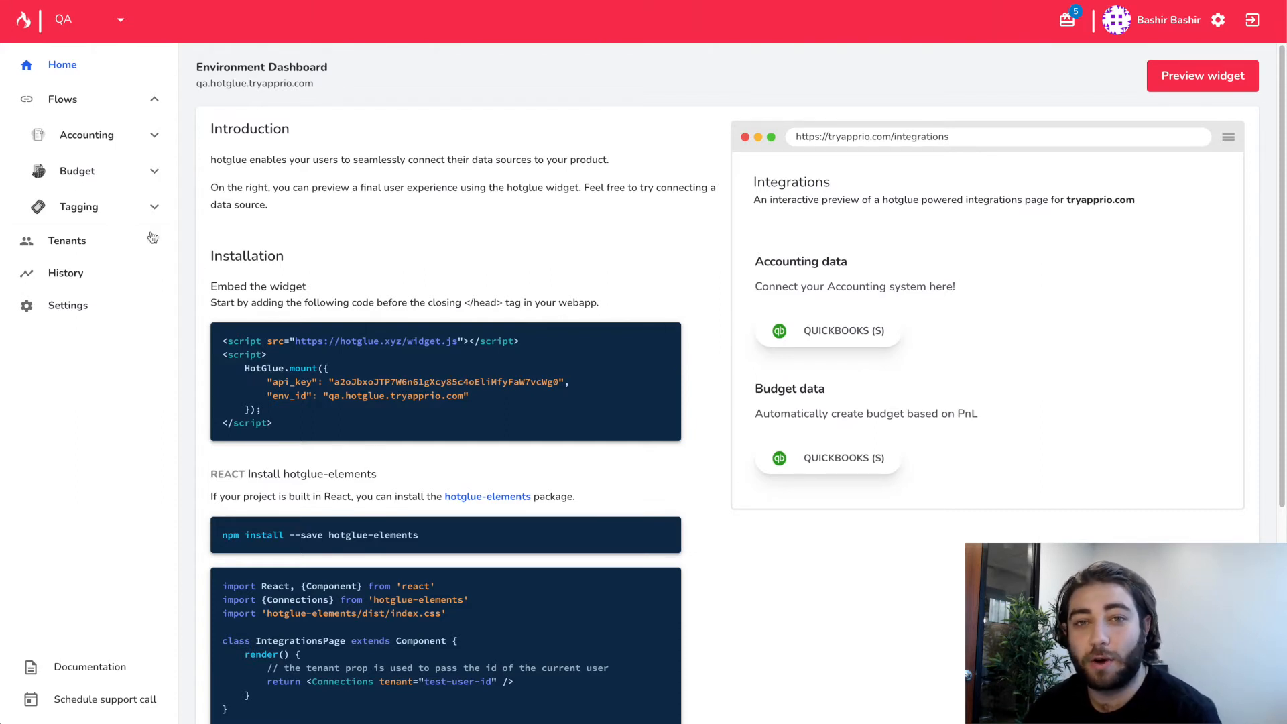
# Browse the Accounting flow's Jobs, Details and Targets, ending on its three test_job runs.
pyautogui.click(86, 134)
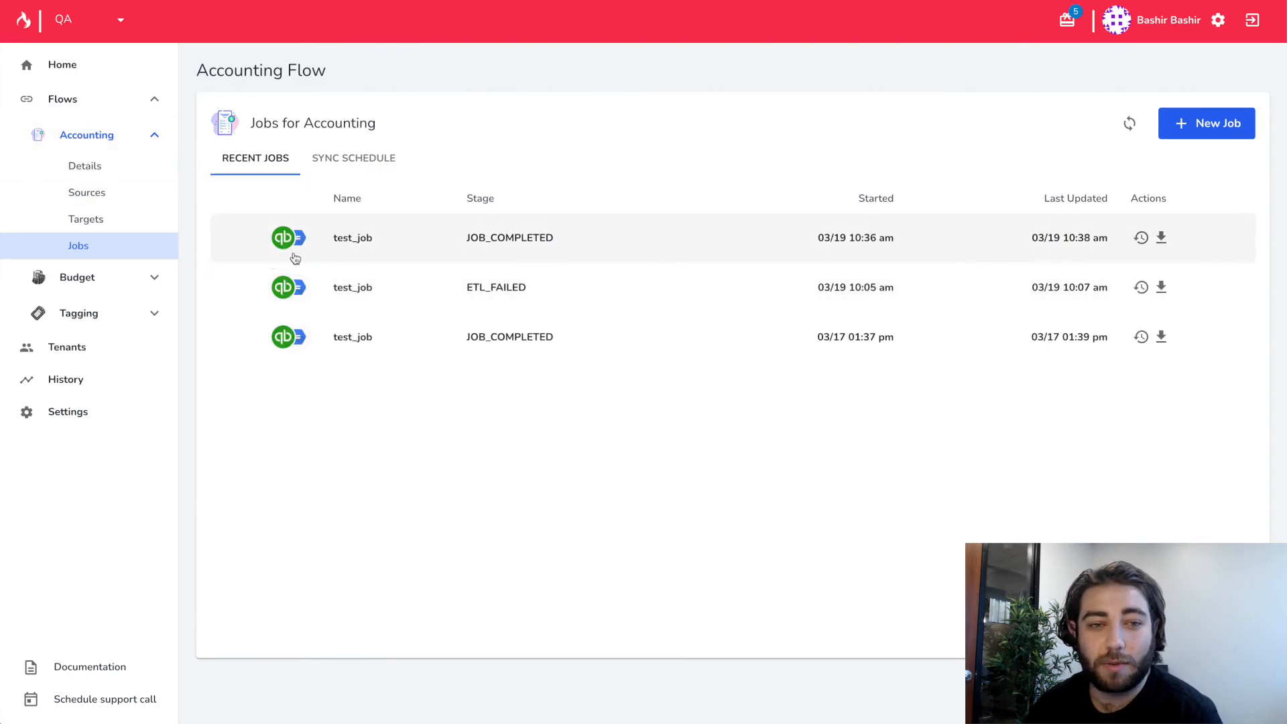
pyautogui.moveTo(456, 358)
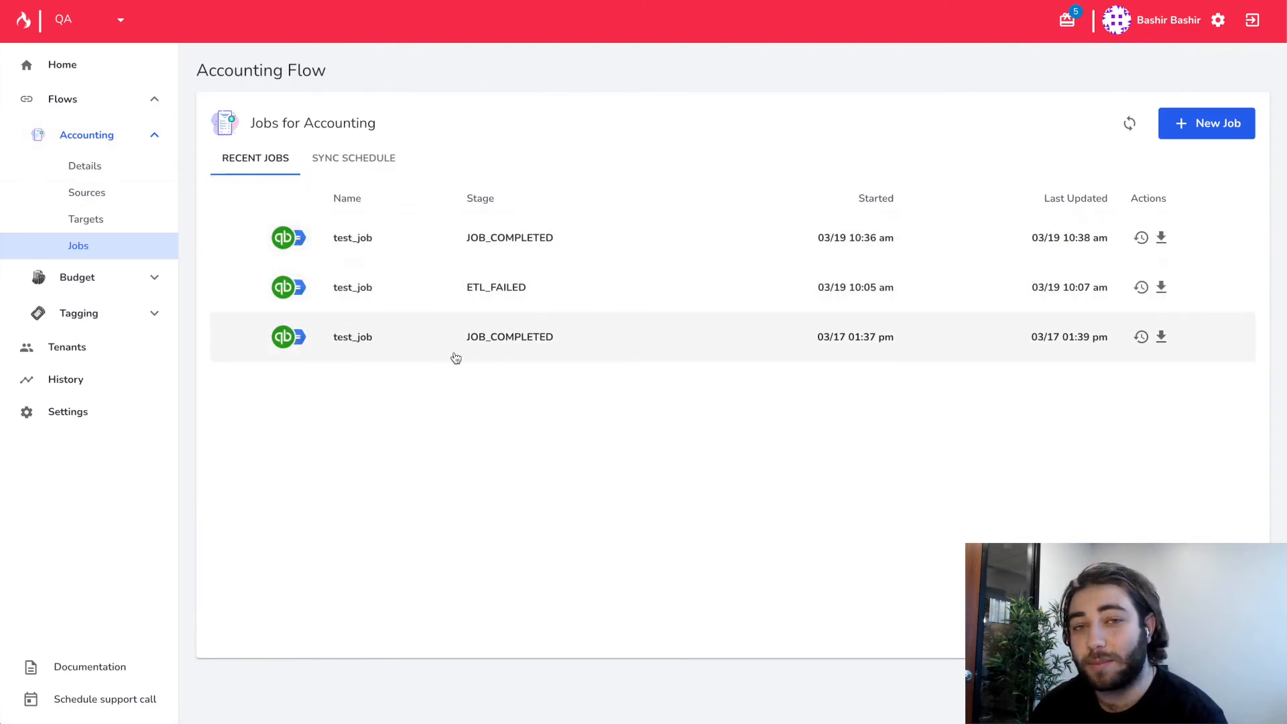
pyautogui.moveTo(520, 357)
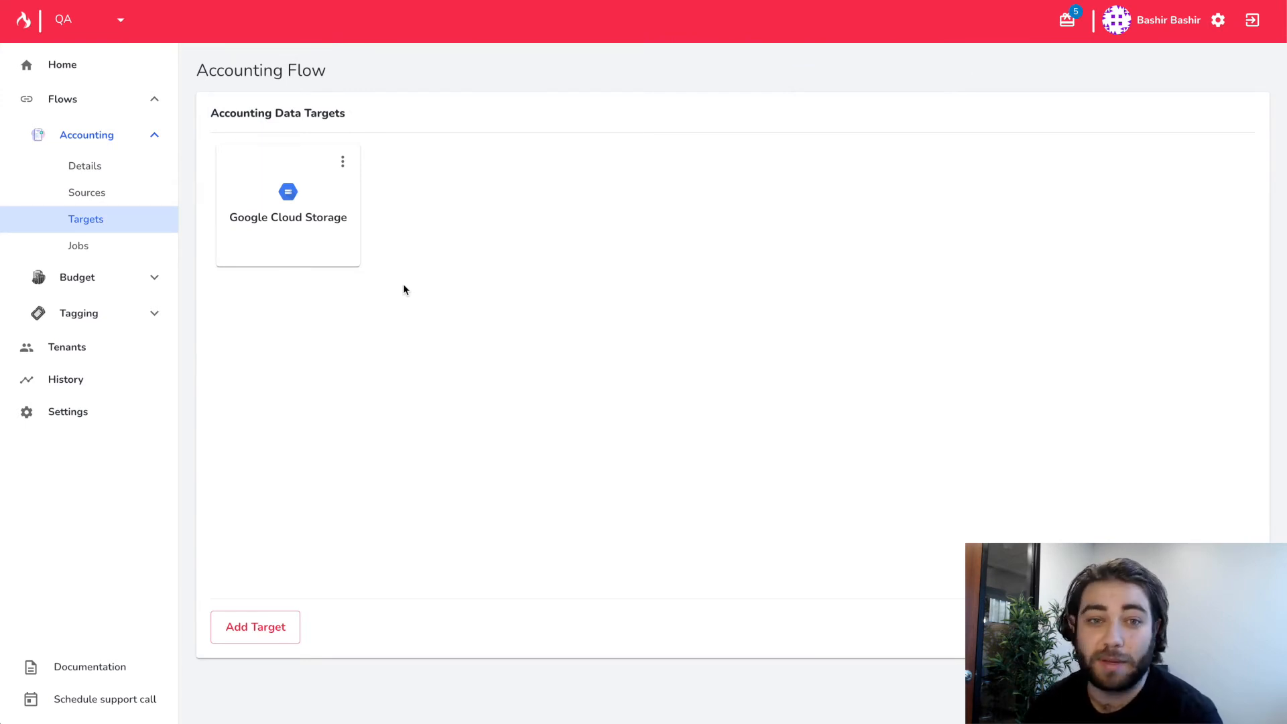
pyautogui.click(85, 166)
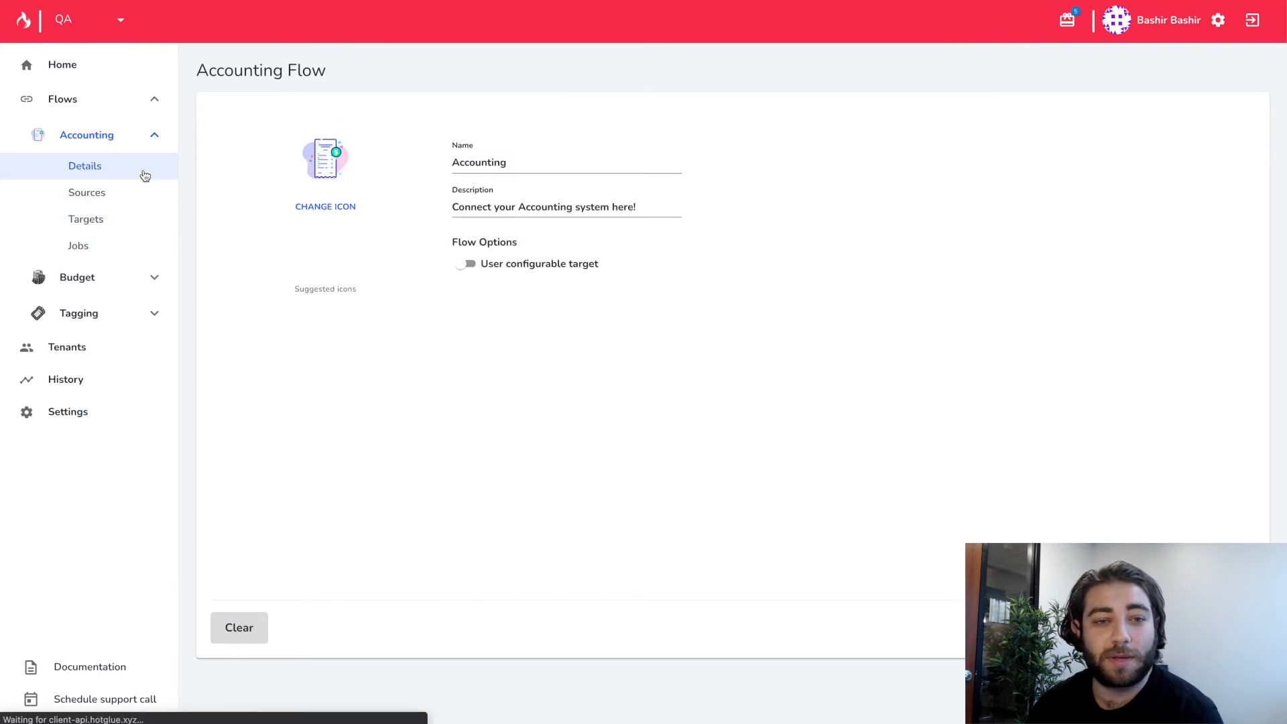
pyautogui.click(324, 207)
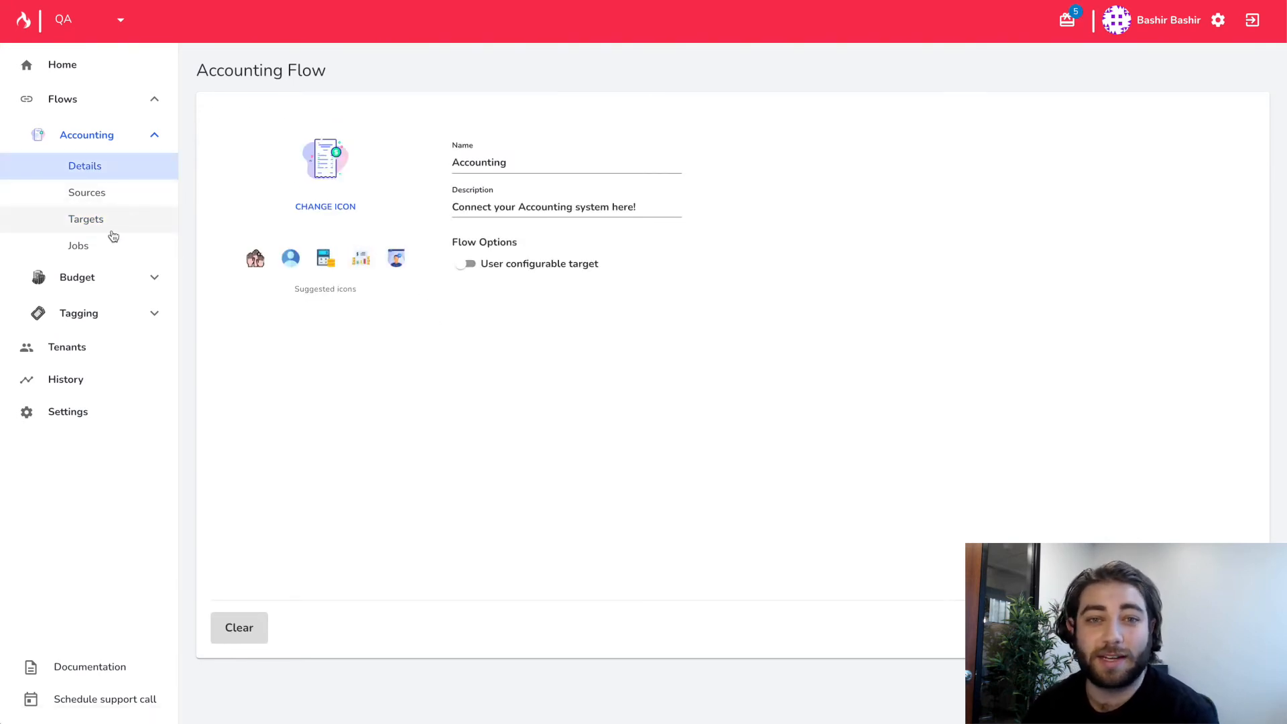
pyautogui.moveTo(109, 148)
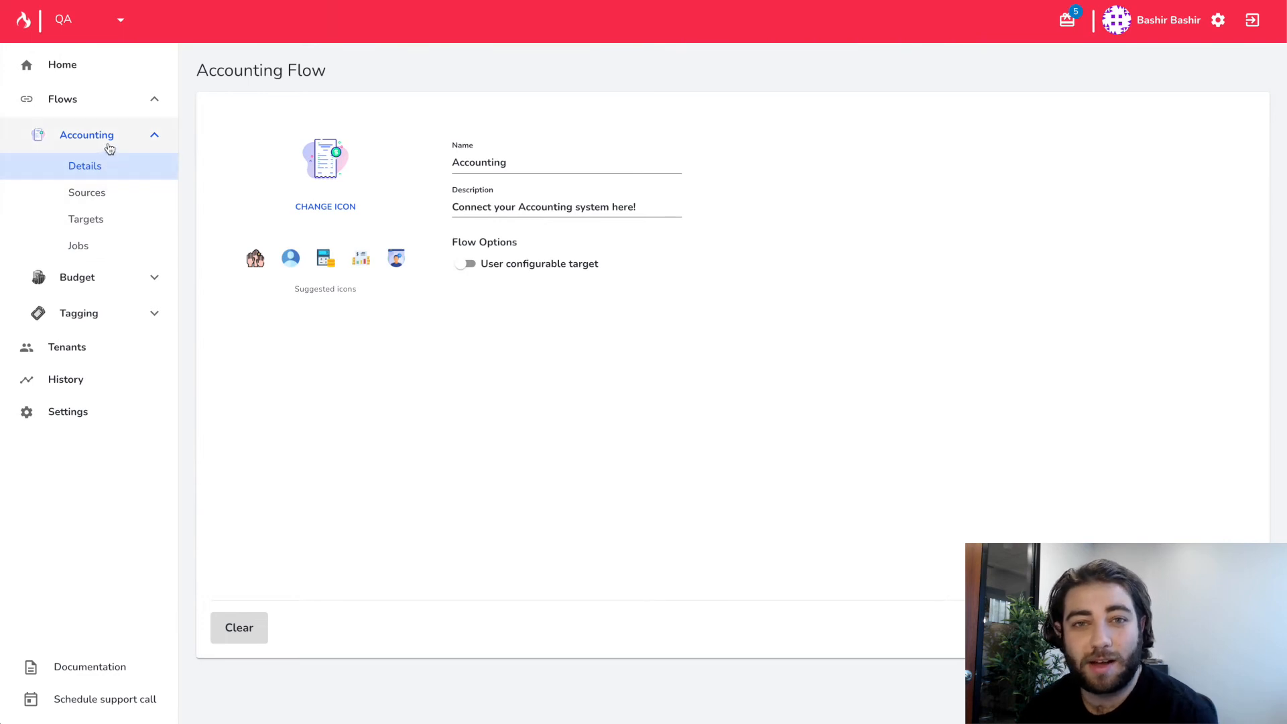
pyautogui.click(77, 246)
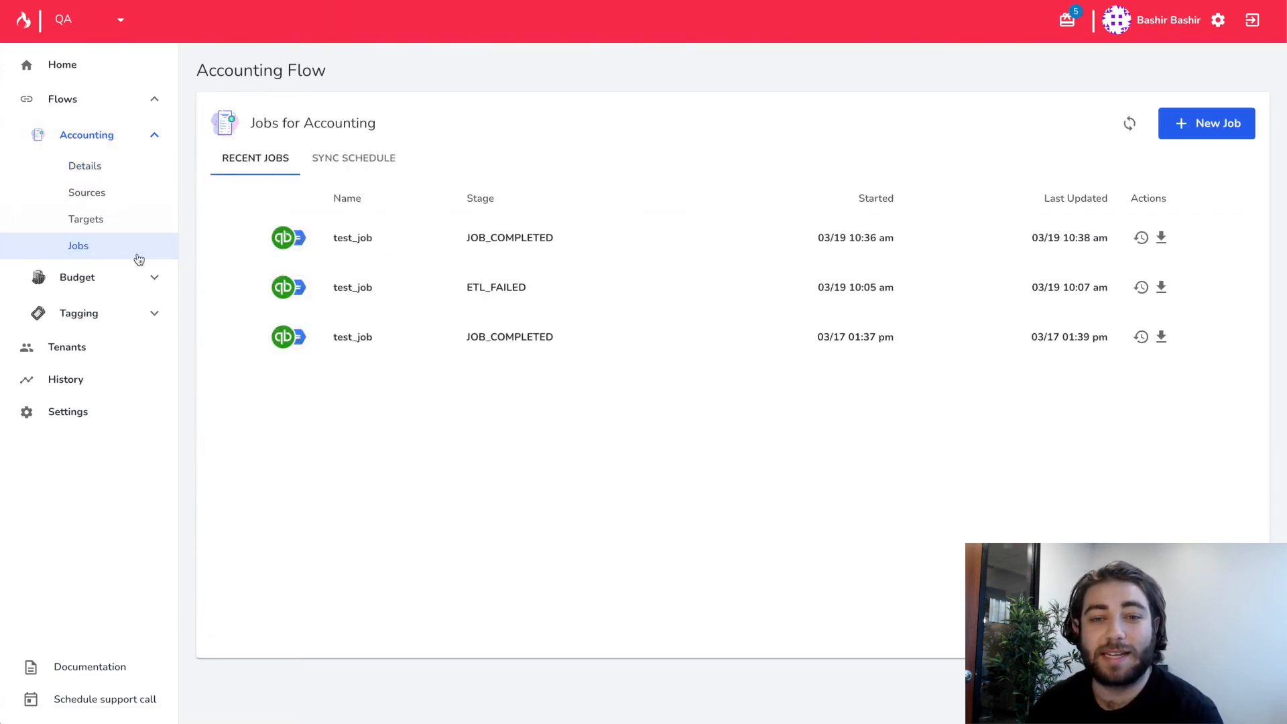
pyautogui.moveTo(134, 294)
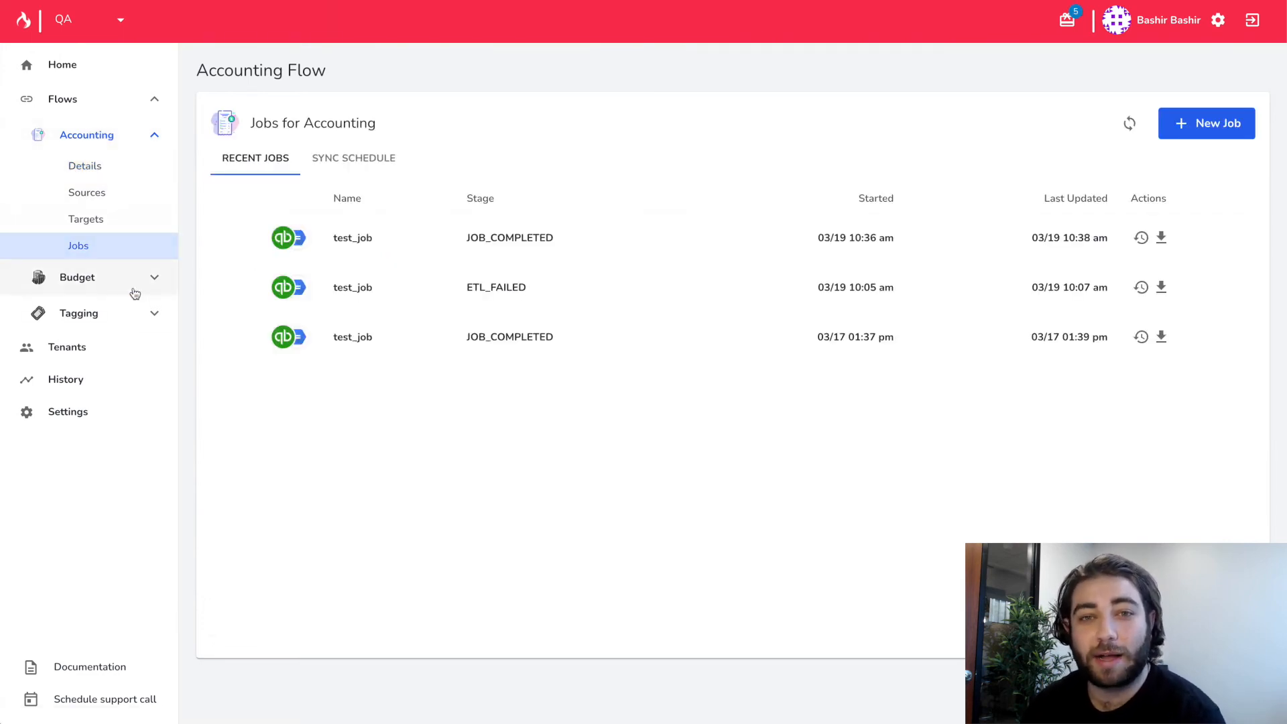
# Switch to viewing as a tenant and show that tenant's five completed Accounting job runs.
pyautogui.click(67, 345)
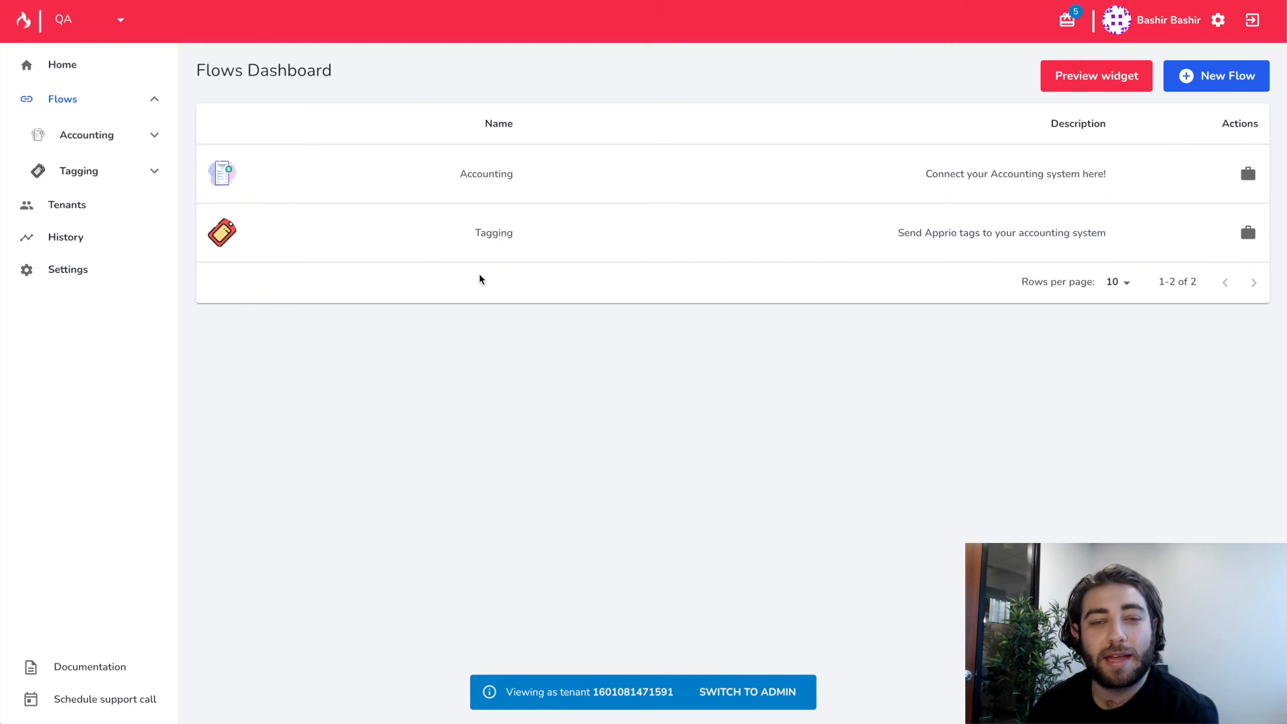
pyautogui.moveTo(535, 181)
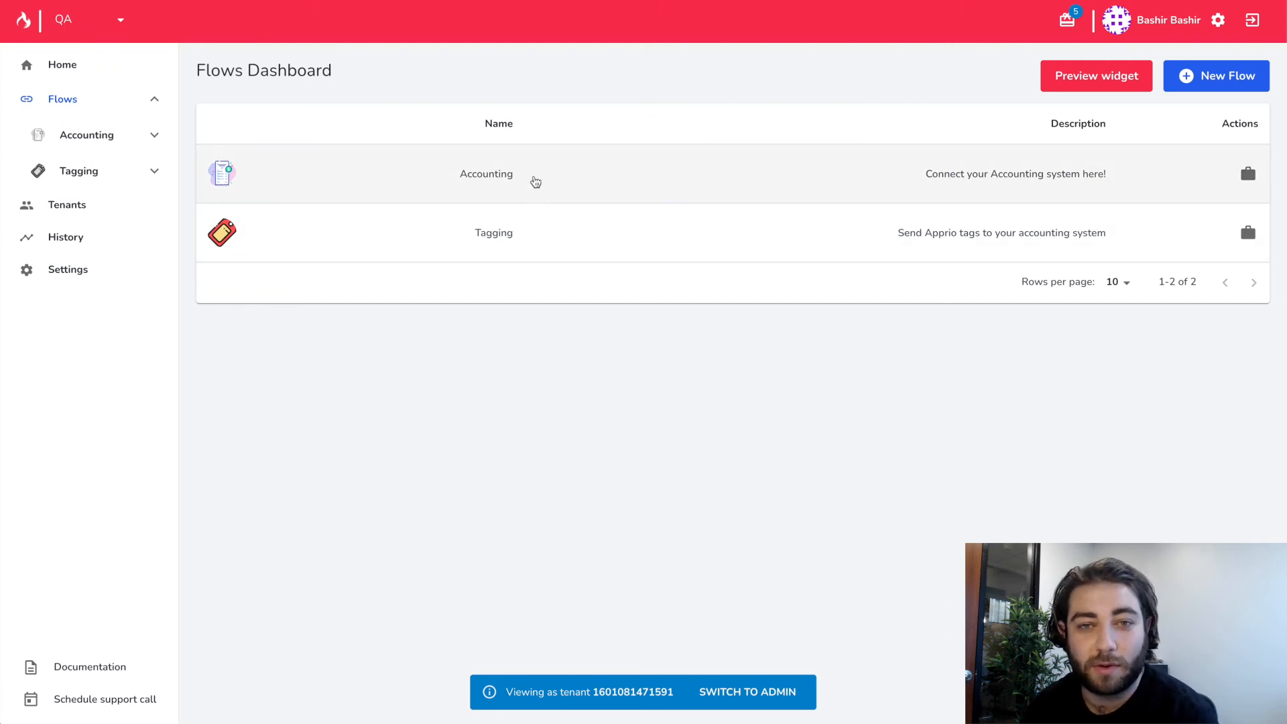
pyautogui.click(485, 173)
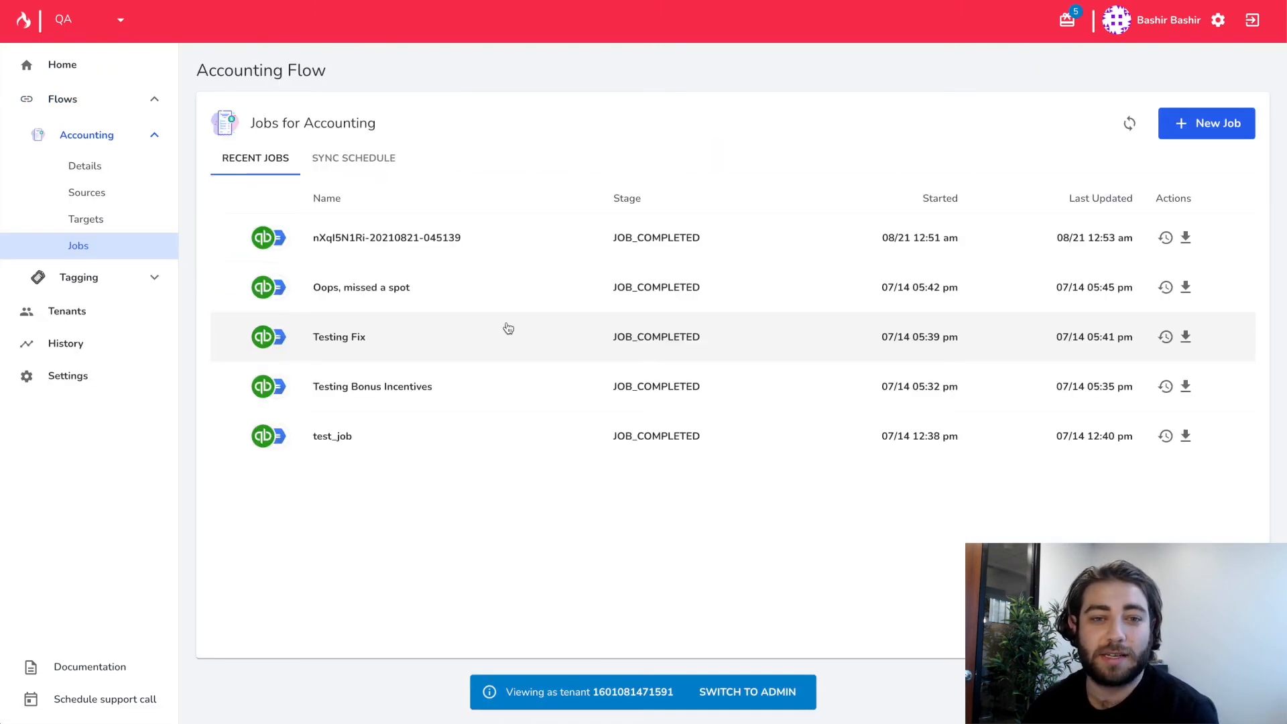
pyautogui.moveTo(553, 405)
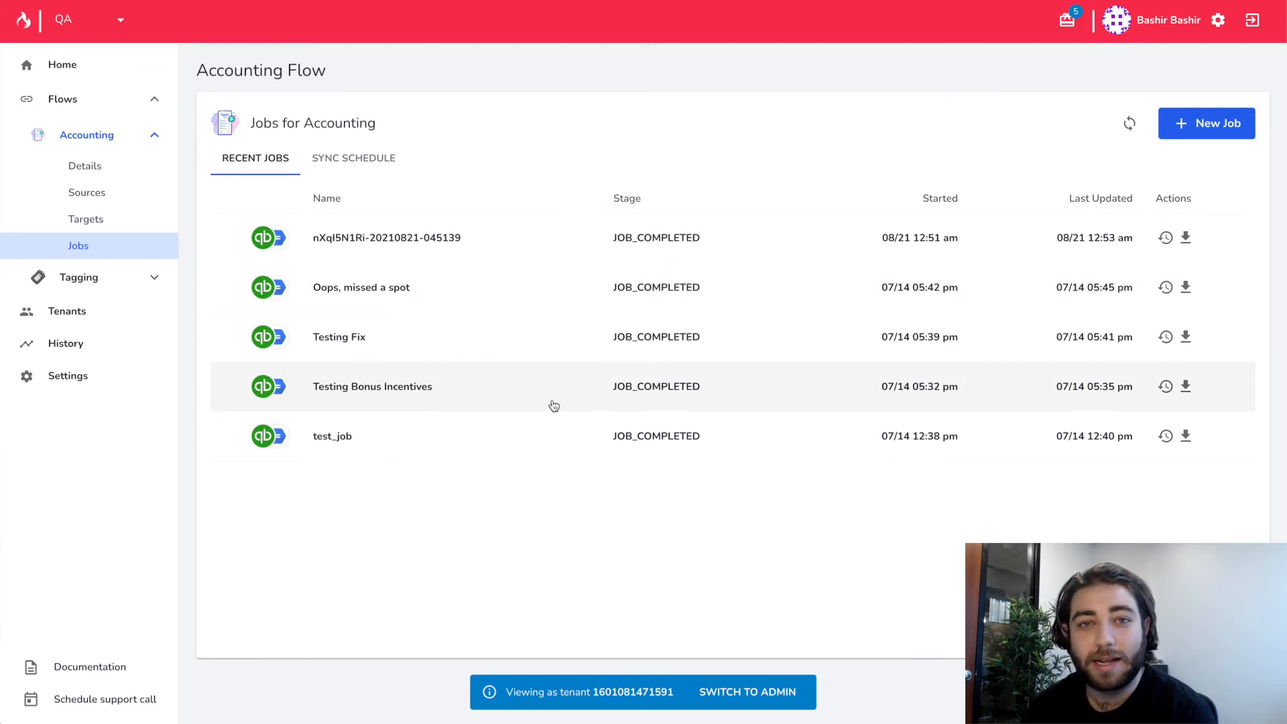
pyautogui.moveTo(516, 237)
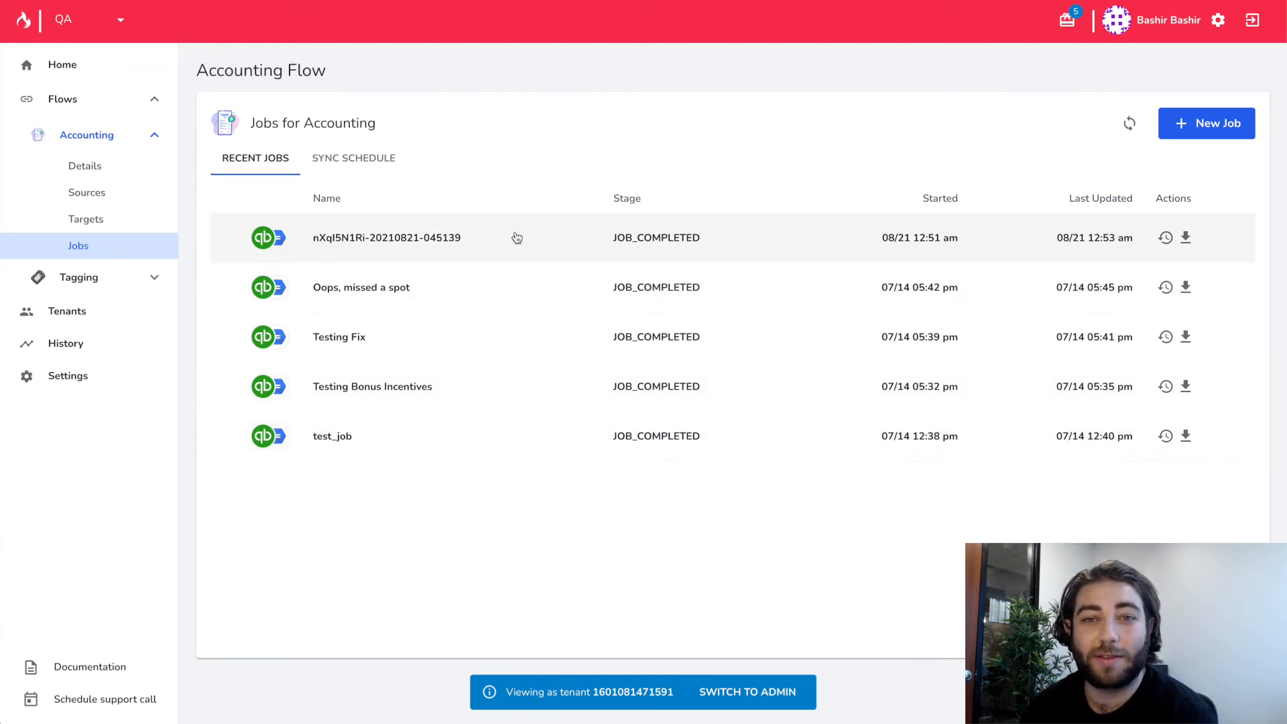
pyautogui.moveTo(289, 224)
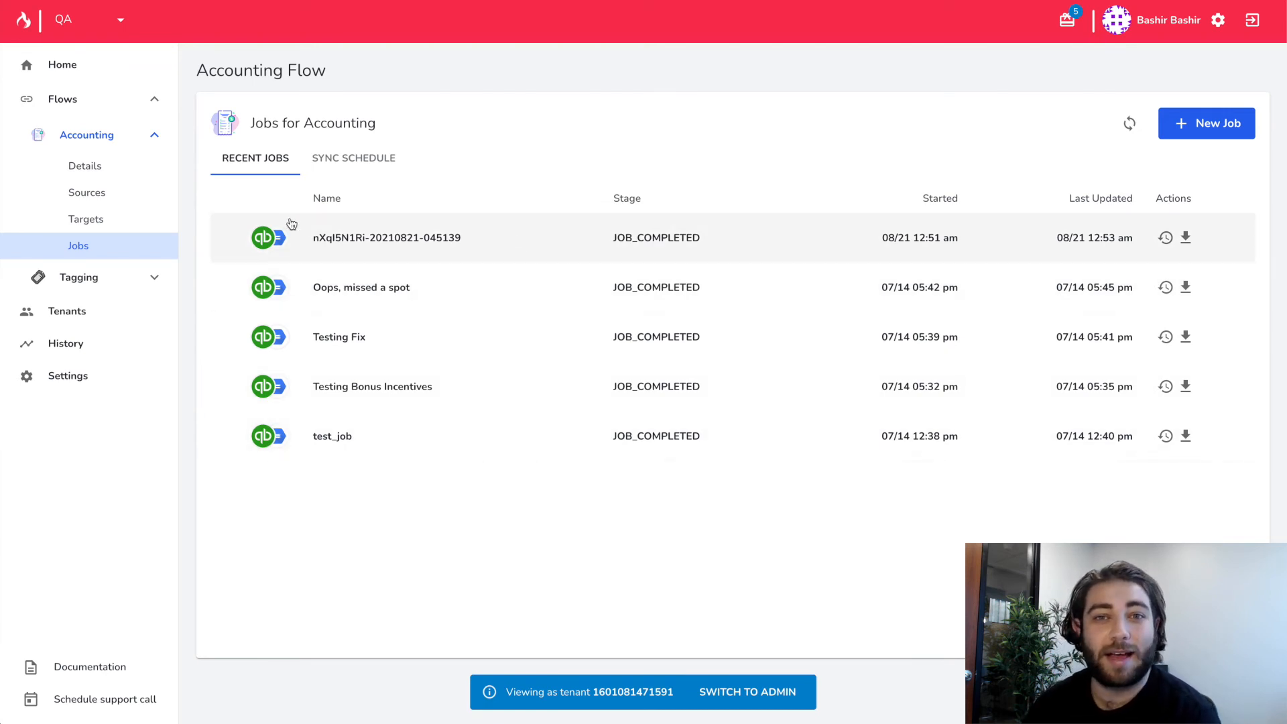
pyautogui.moveTo(276, 220)
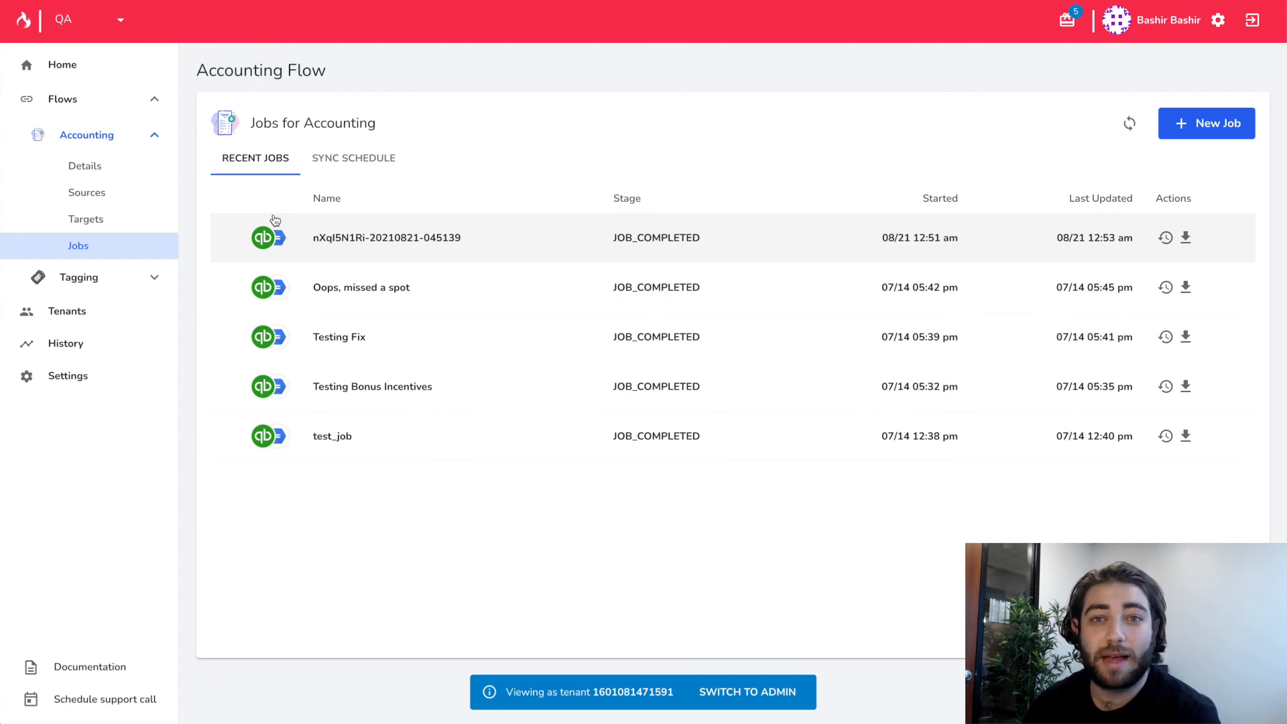